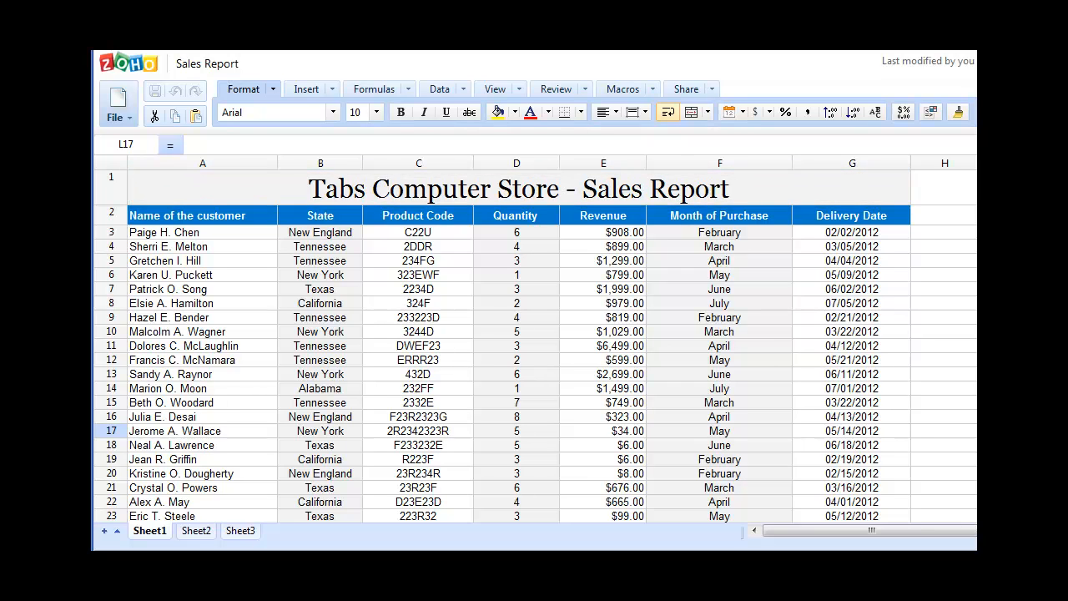
- Select the header range A2:G2, from Name of the customer to Delivery Date
{"action": "scroll", "scroll_direction": "down", "scroll_amount": 3}
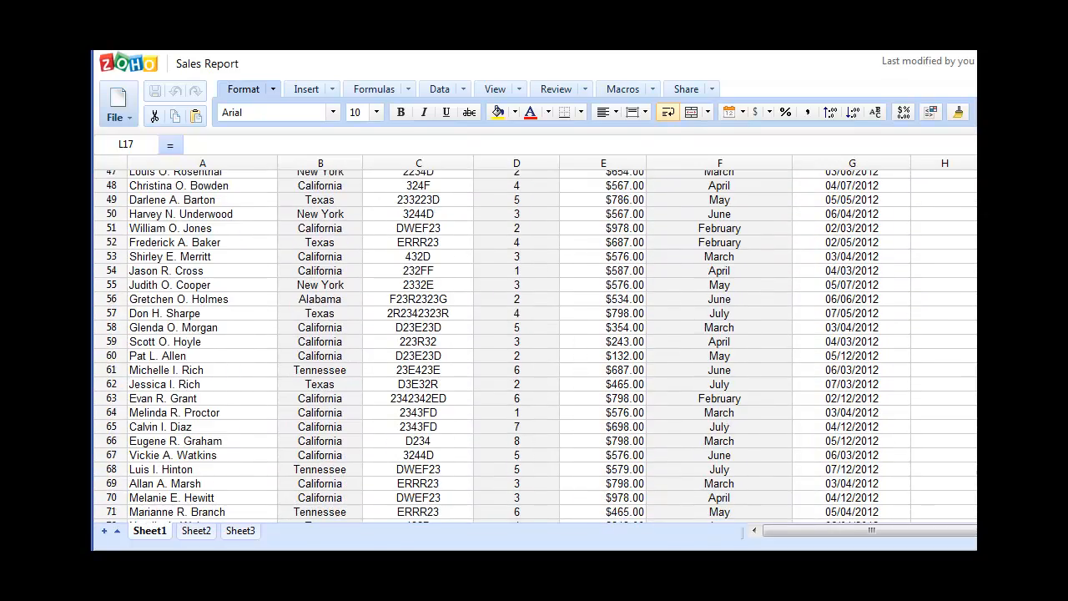
{"action": "scroll", "scroll_direction": "down", "scroll_amount": 3}
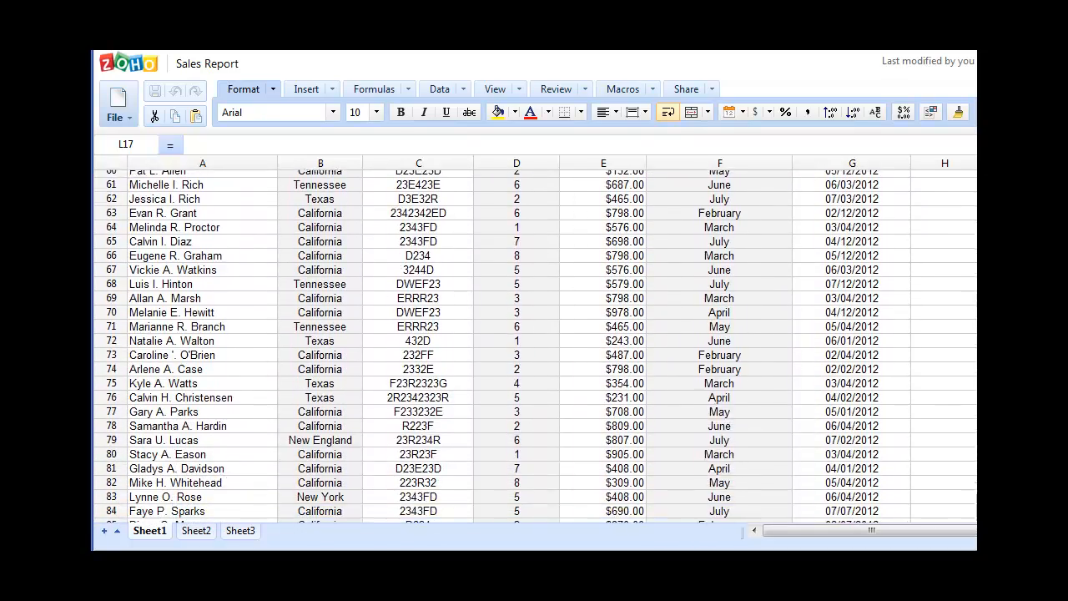
{"action": "scroll", "scroll_direction": "down", "scroll_amount": 3}
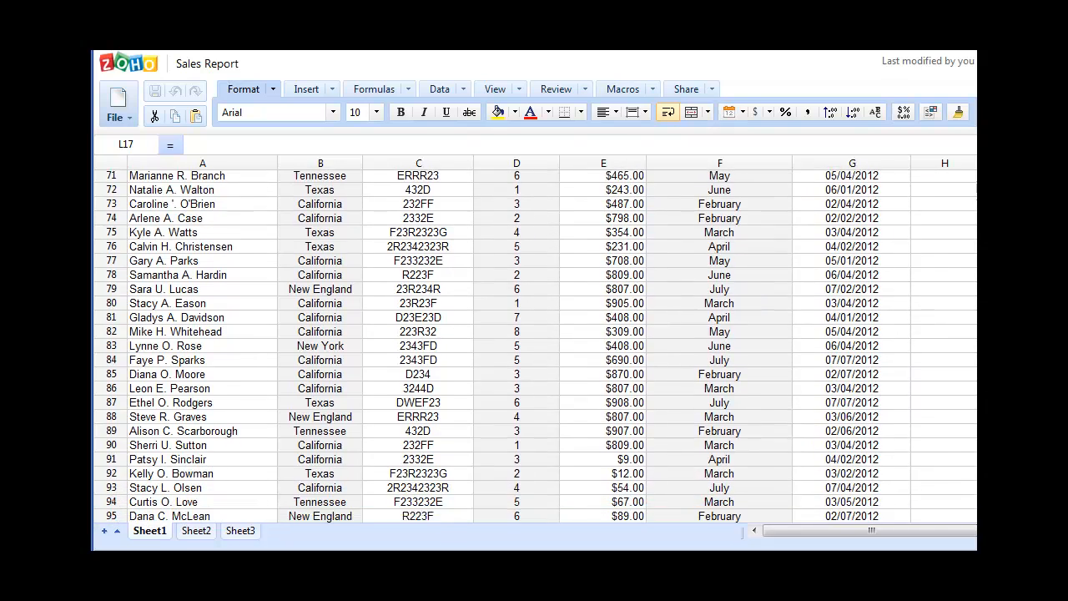
{"action": "scroll", "scroll_direction": "up", "scroll_amount": 3}
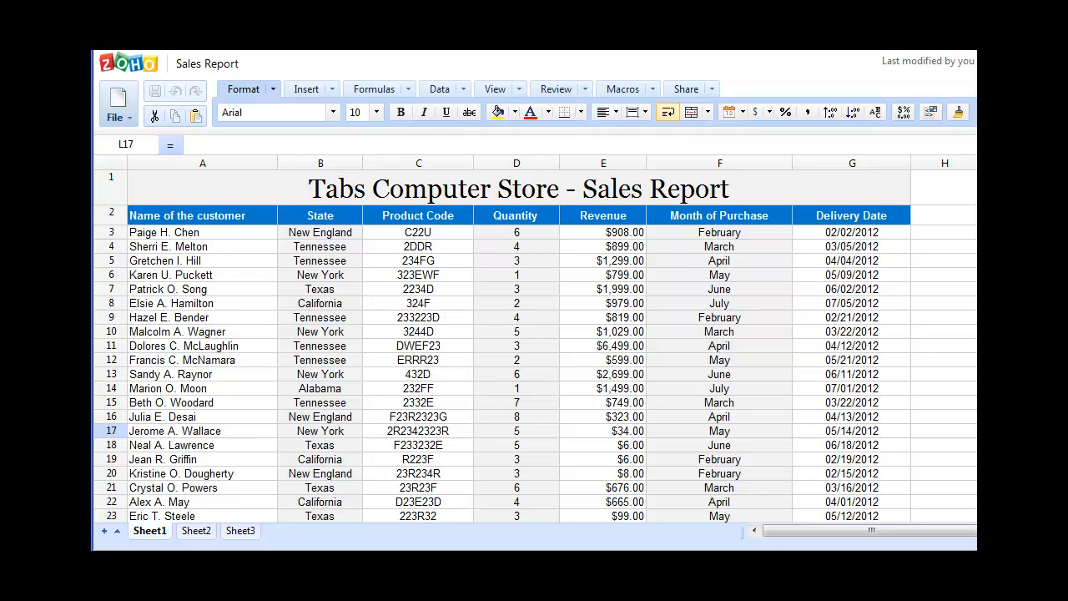
{"action": "mouse_move", "coordinate": [211, 202]}
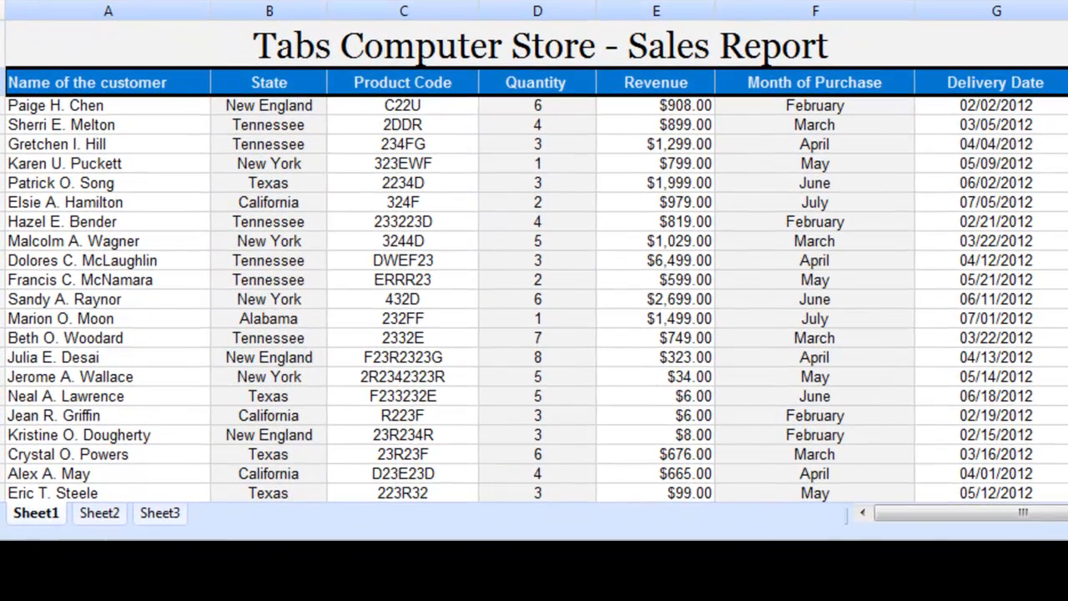
{"action": "left_click", "coordinate": [86, 82]}
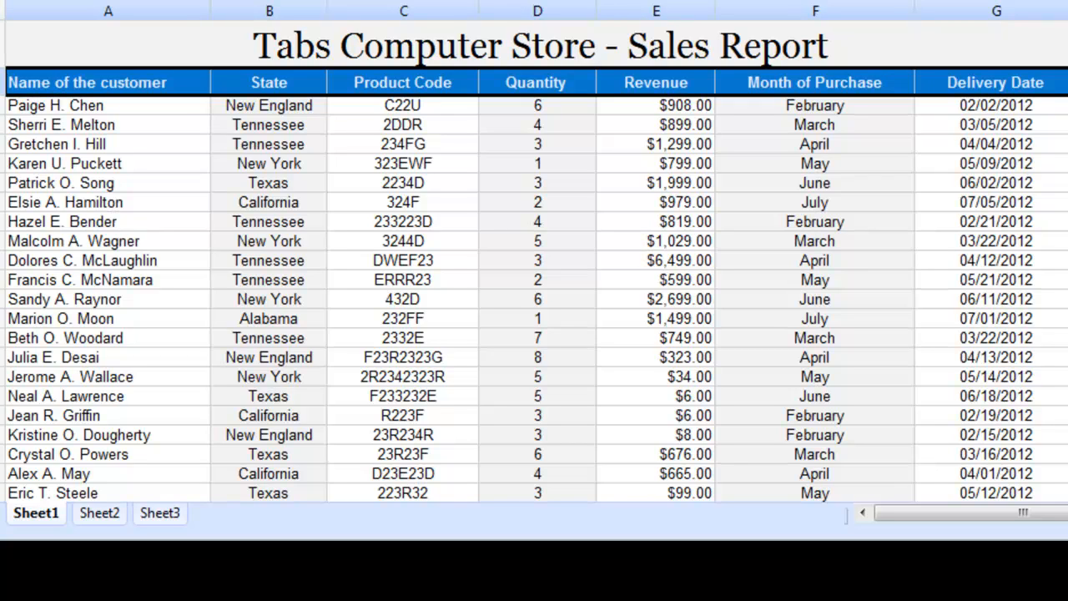
{"action": "left_click", "coordinate": [269, 82]}
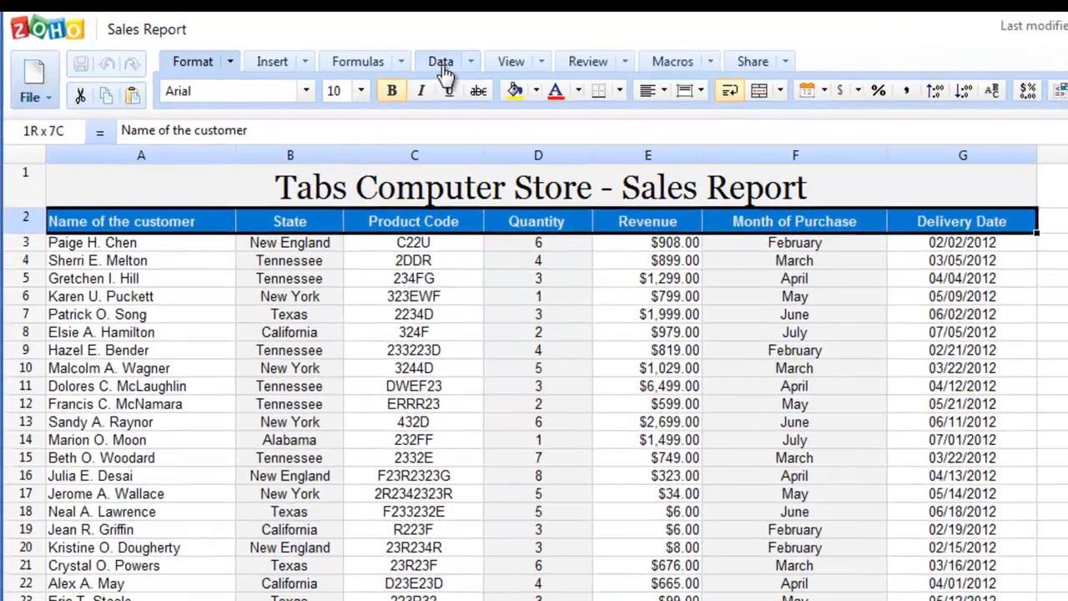
- Add filter dropdowns to all seven header columns from the Data tab with Ctrl+Shift+L
{"action": "left_click", "coordinate": [441, 61]}
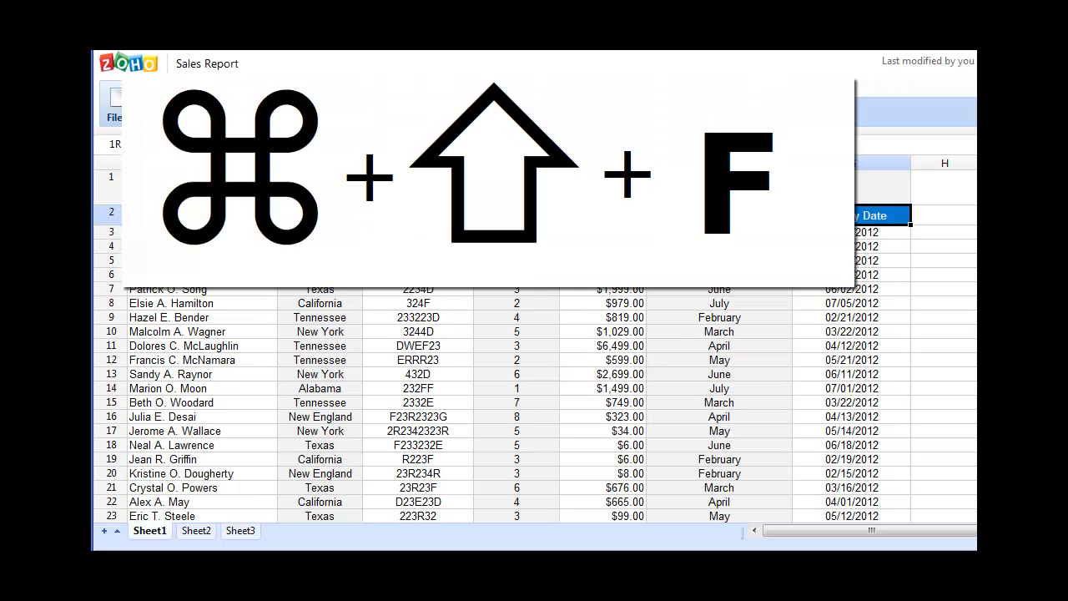
{"action": "key", "text": "ctrl+shift+l"}
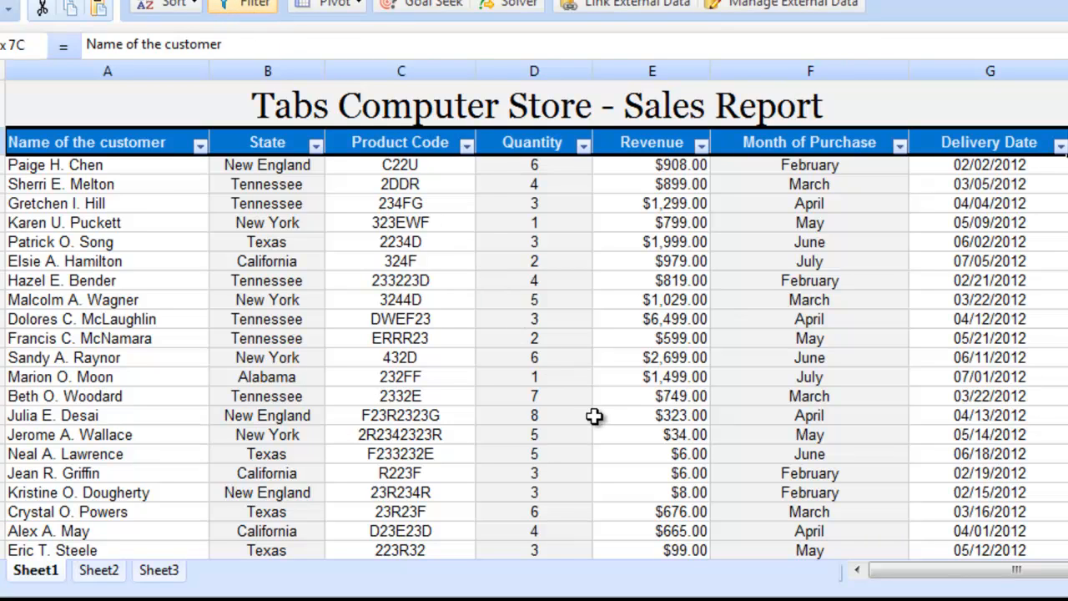
{"action": "mouse_move", "coordinate": [520, 358]}
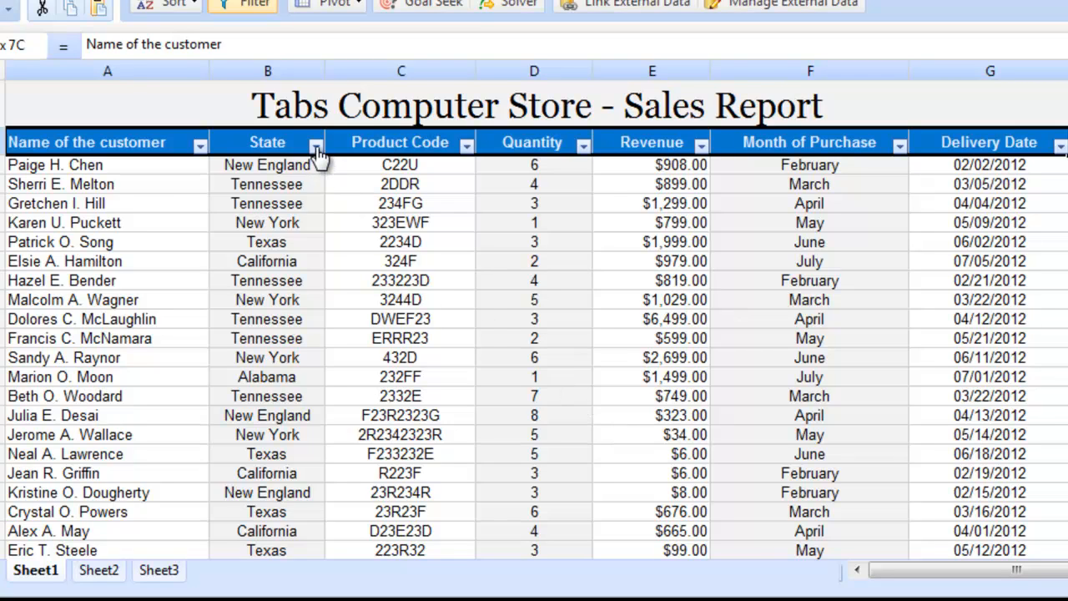
- Set the State column filter to California only
{"action": "left_click", "coordinate": [315, 142]}
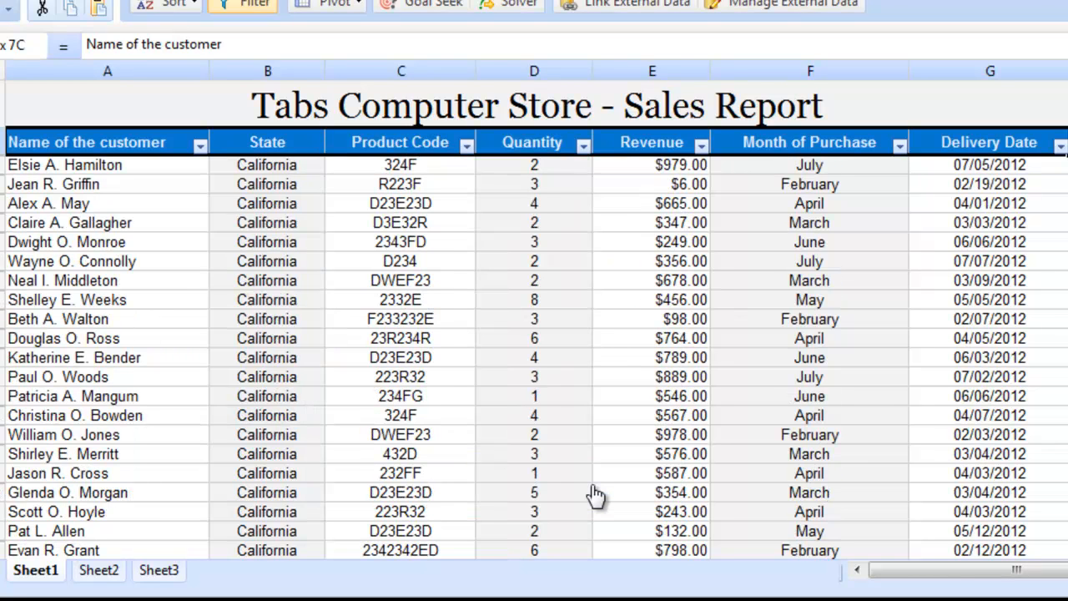
{"action": "mouse_move", "coordinate": [292, 175]}
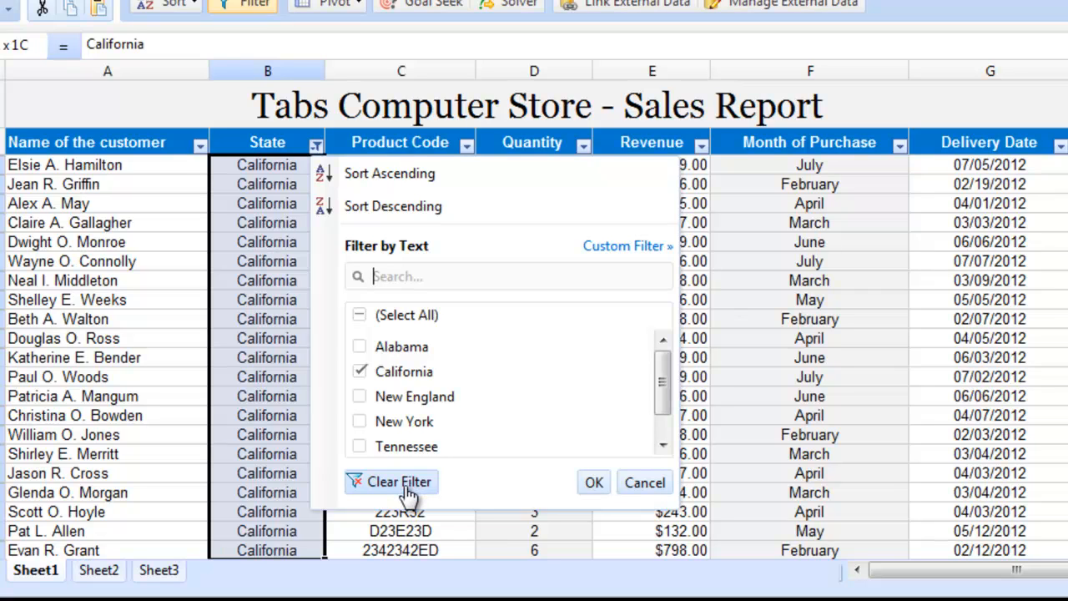
{"action": "left_click", "coordinate": [595, 482]}
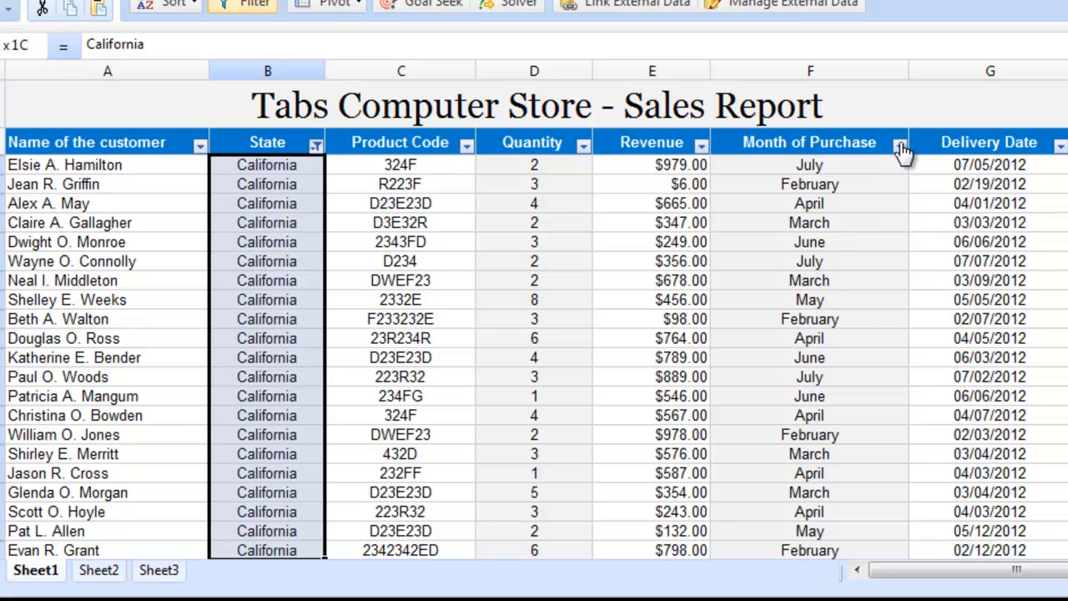
- Filter Month of Purchase to July, leaving six California rows
{"action": "left_click", "coordinate": [900, 142]}
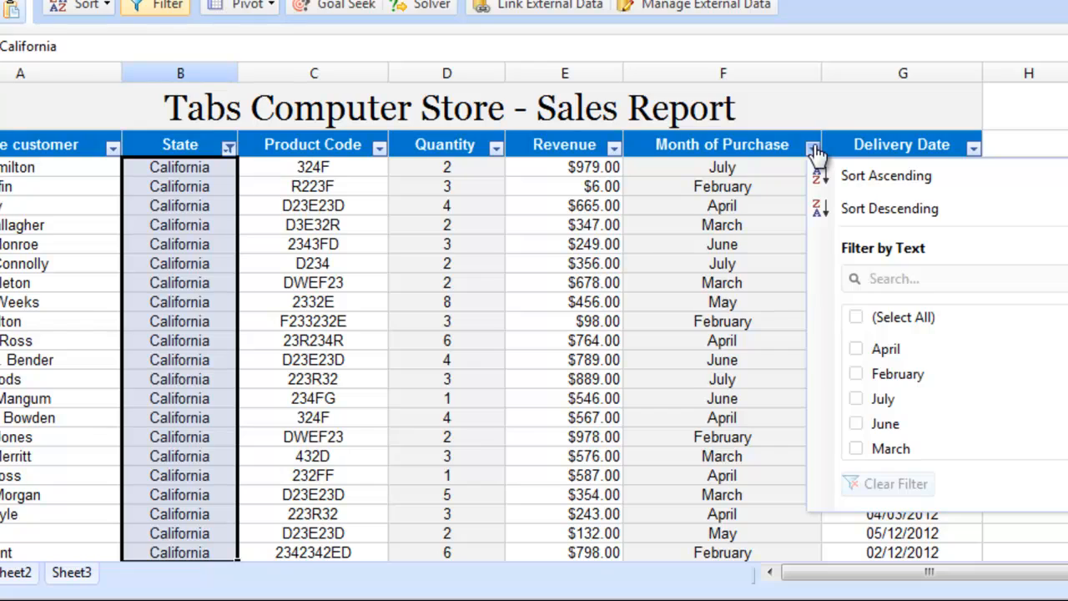
{"action": "left_click", "coordinate": [856, 399]}
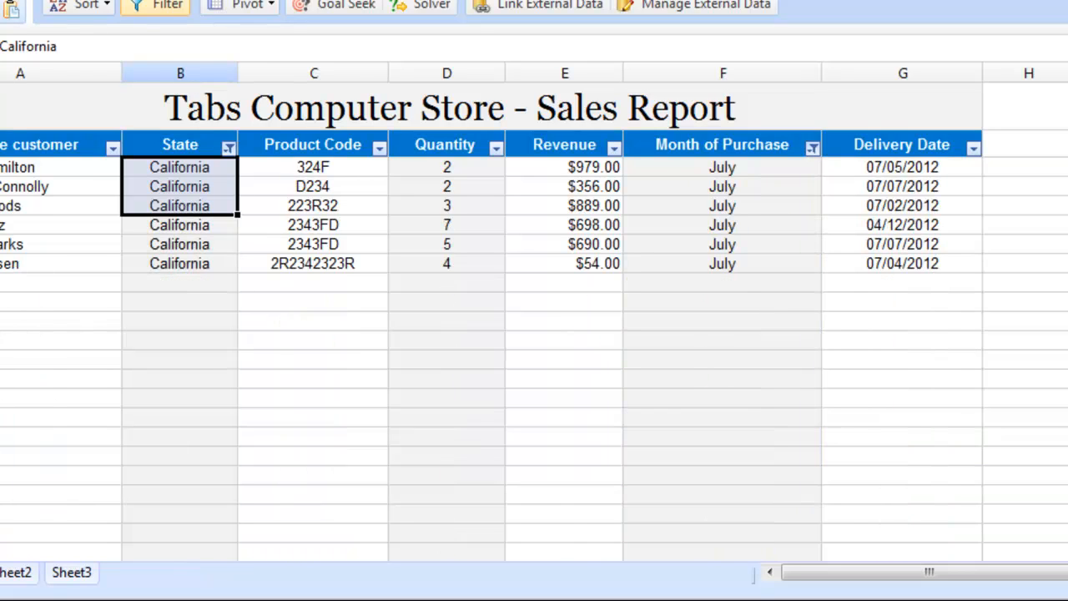
{"action": "left_click", "coordinate": [721, 186]}
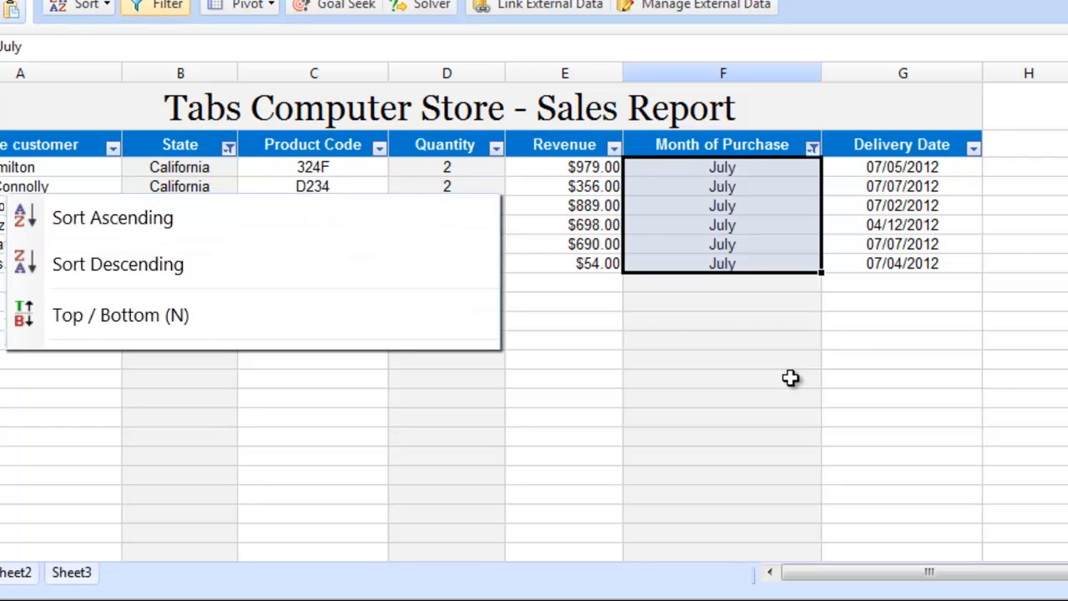
- Re-enable filtering, apply a Top 10 Items Revenue filter, then switch filtering off
{"action": "left_click", "coordinate": [120, 315]}
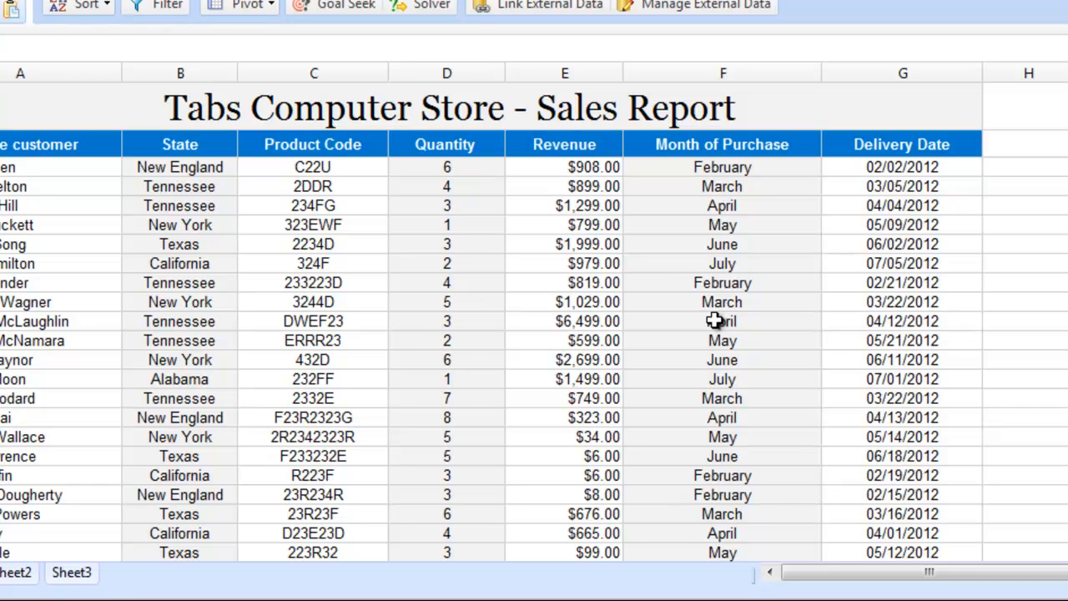
{"action": "left_click", "coordinate": [167, 6]}
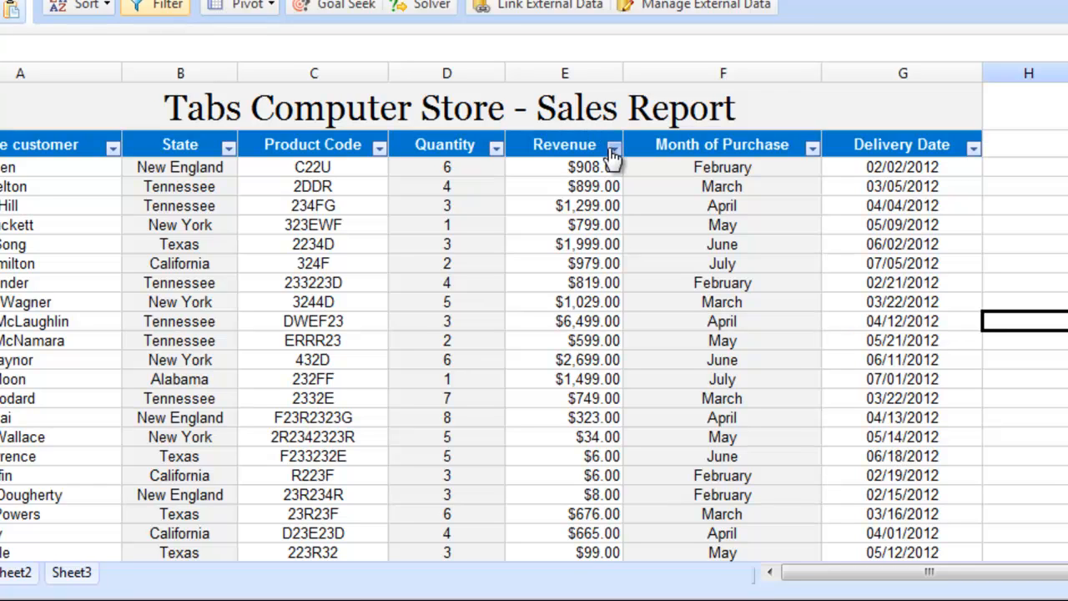
{"action": "left_click", "coordinate": [614, 145]}
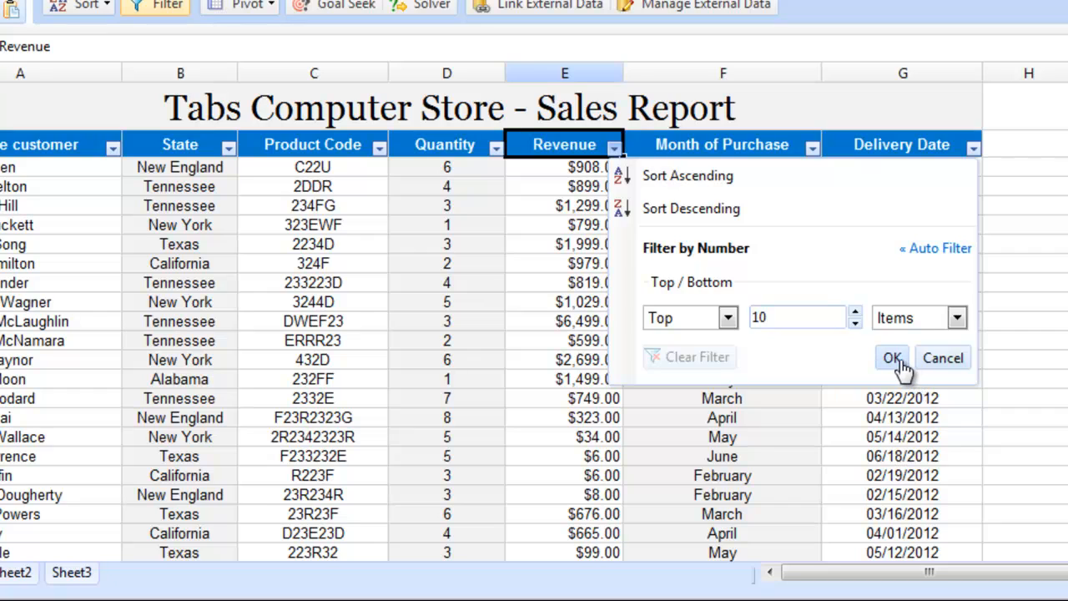
{"action": "left_click", "coordinate": [892, 357]}
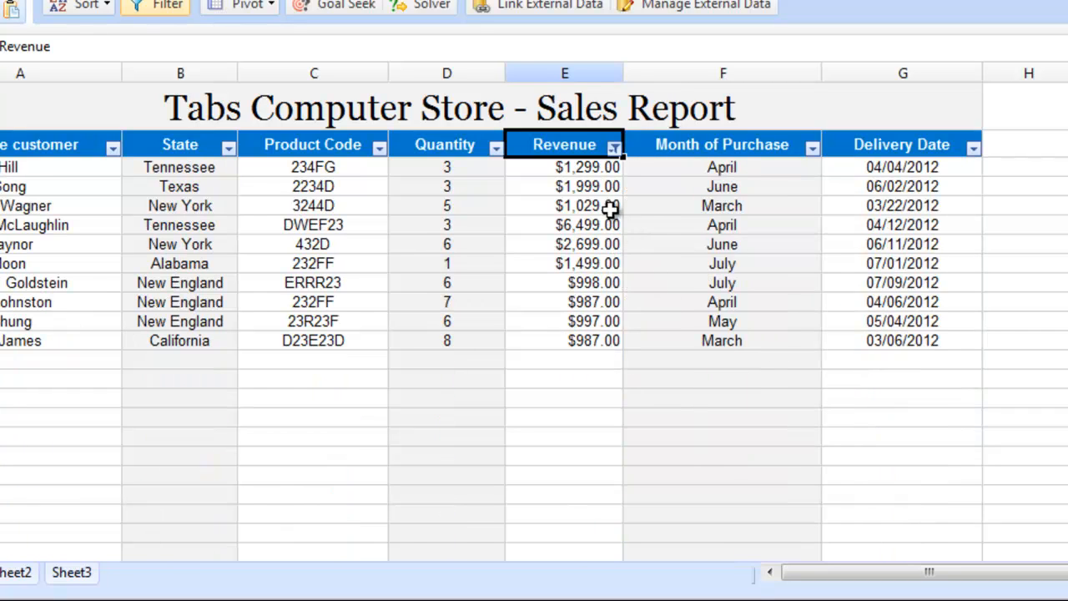
{"action": "left_click_drag", "start_coordinate": [564, 167], "coordinate": [565, 302]}
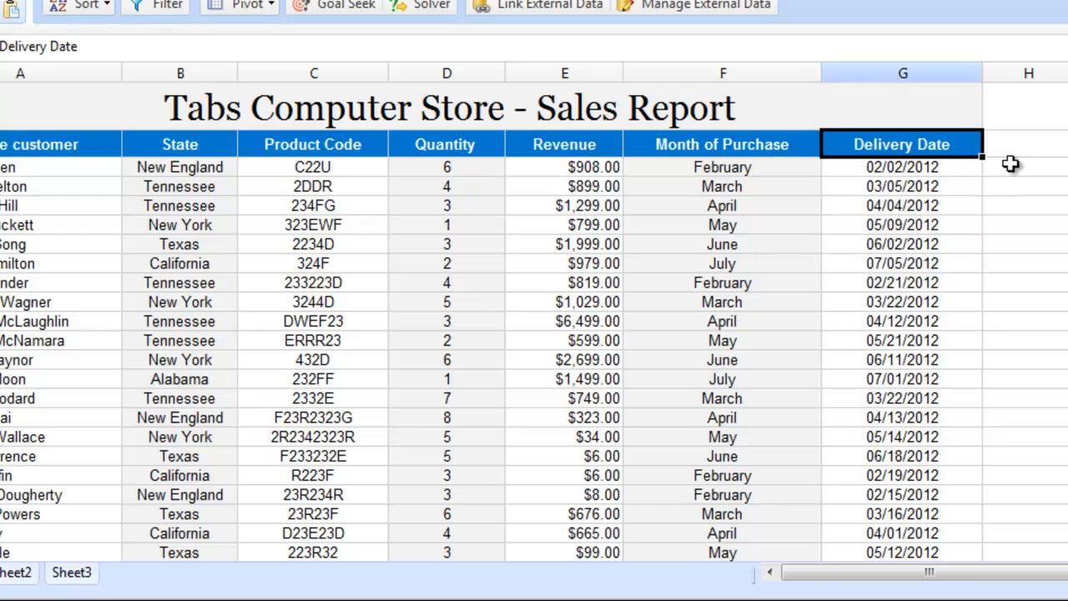
- Apply a Delivery Date custom filter: after 02/03/2012 and before 02/06/2012
{"action": "left_click", "coordinate": [1026, 143]}
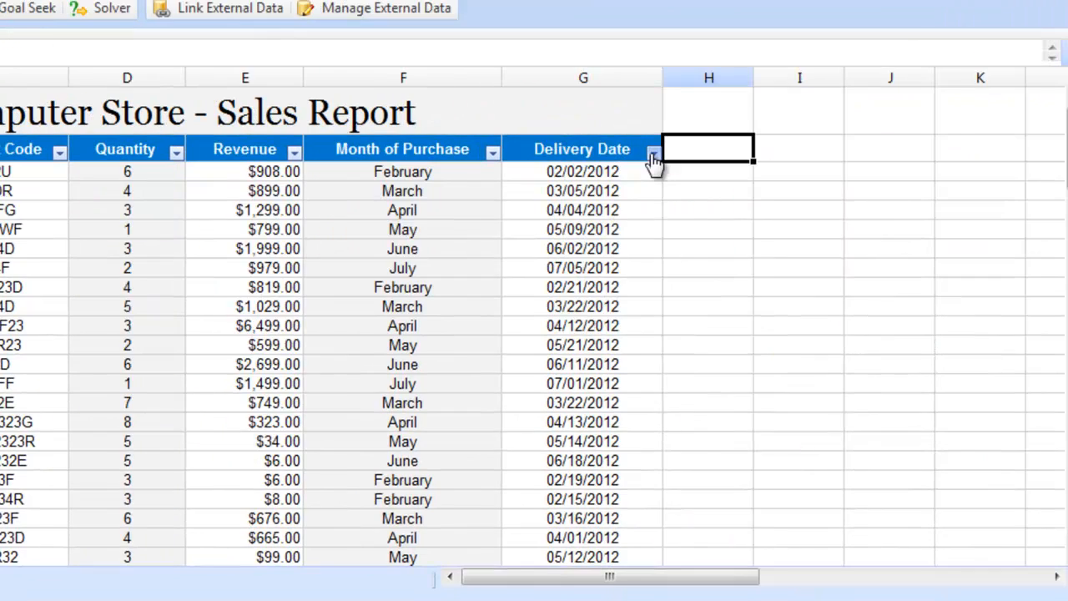
{"action": "left_click", "coordinate": [653, 153]}
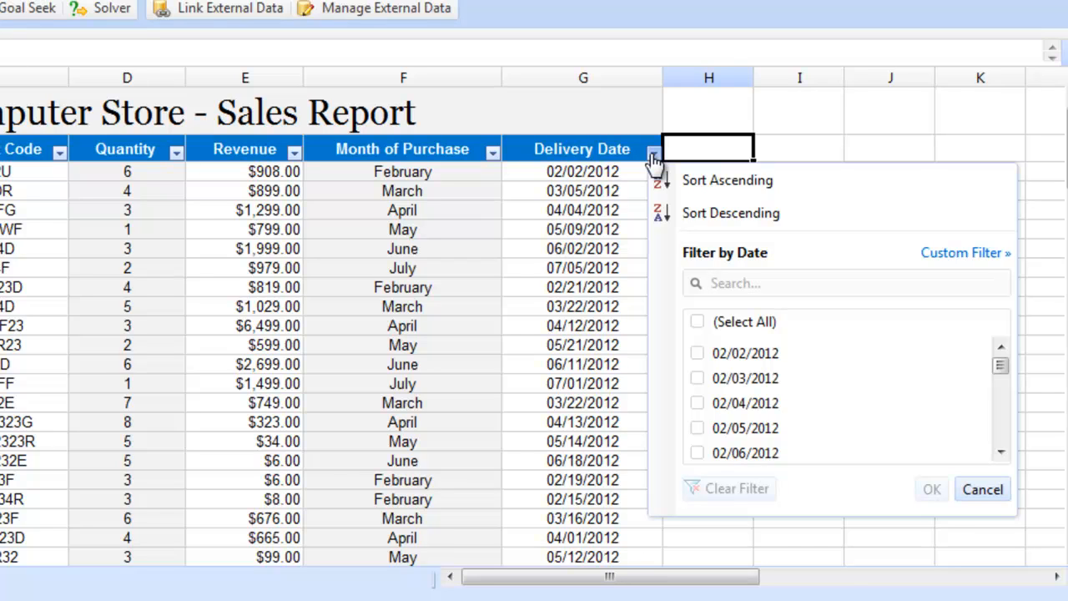
{"action": "mouse_move", "coordinate": [963, 252]}
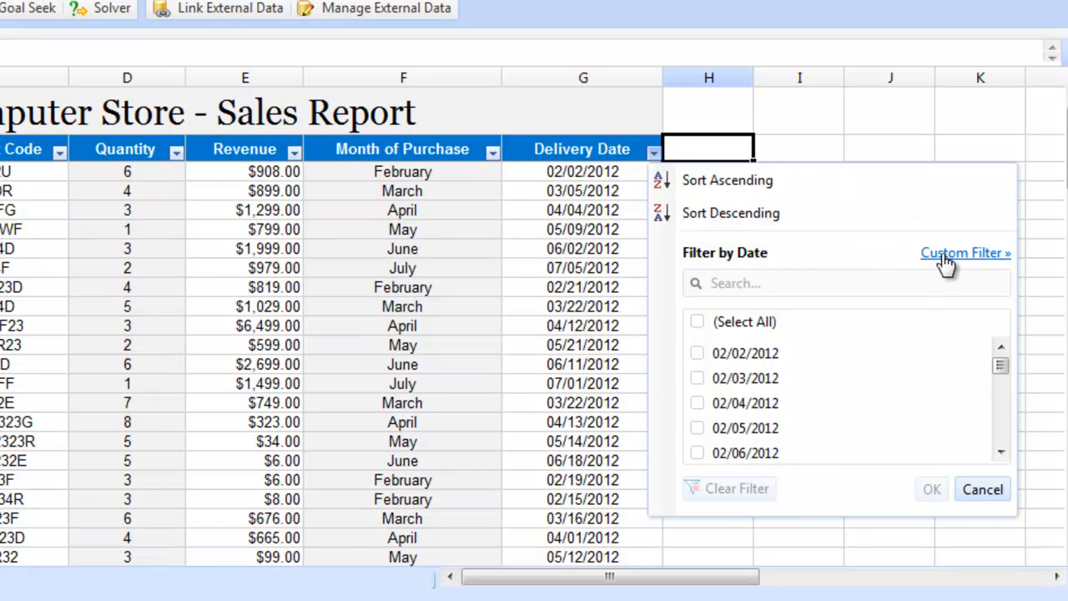
{"action": "left_click", "coordinate": [962, 252]}
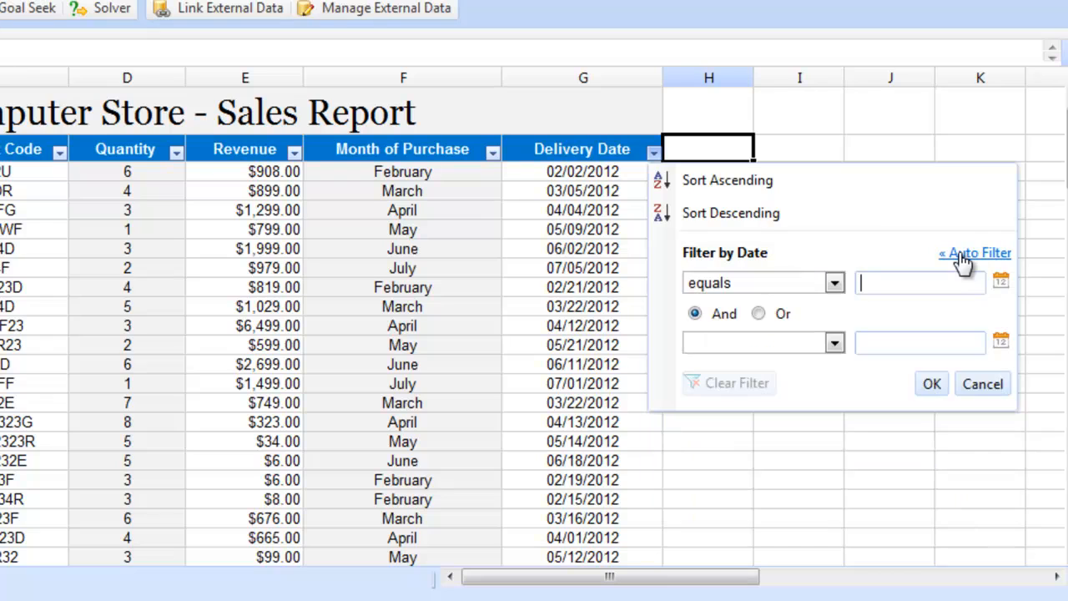
{"action": "mouse_move", "coordinate": [1004, 288]}
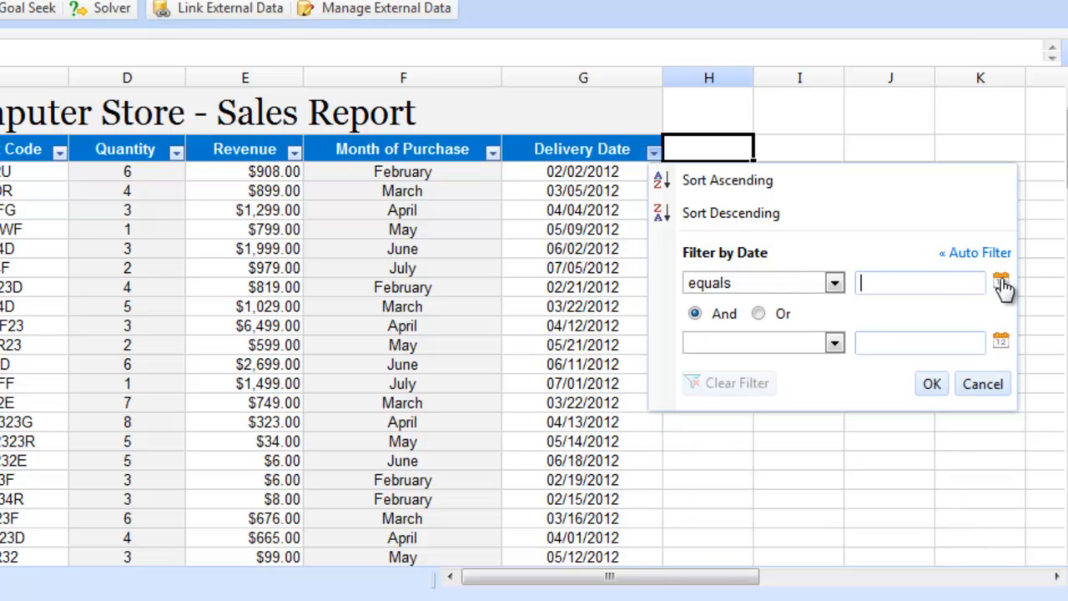
{"action": "left_click", "coordinate": [1000, 280]}
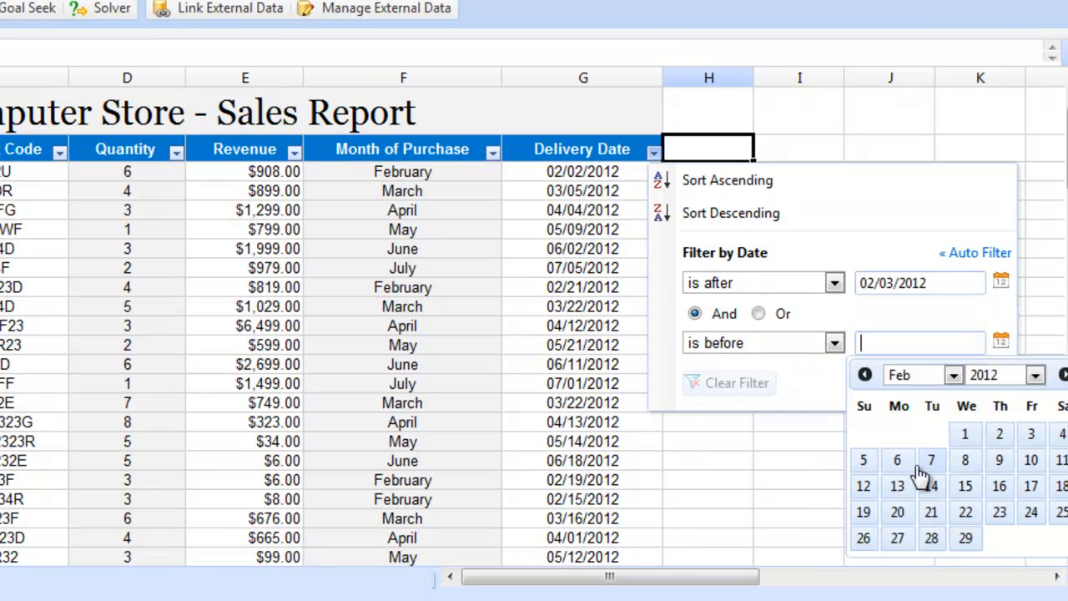
{"action": "left_click", "coordinate": [897, 460]}
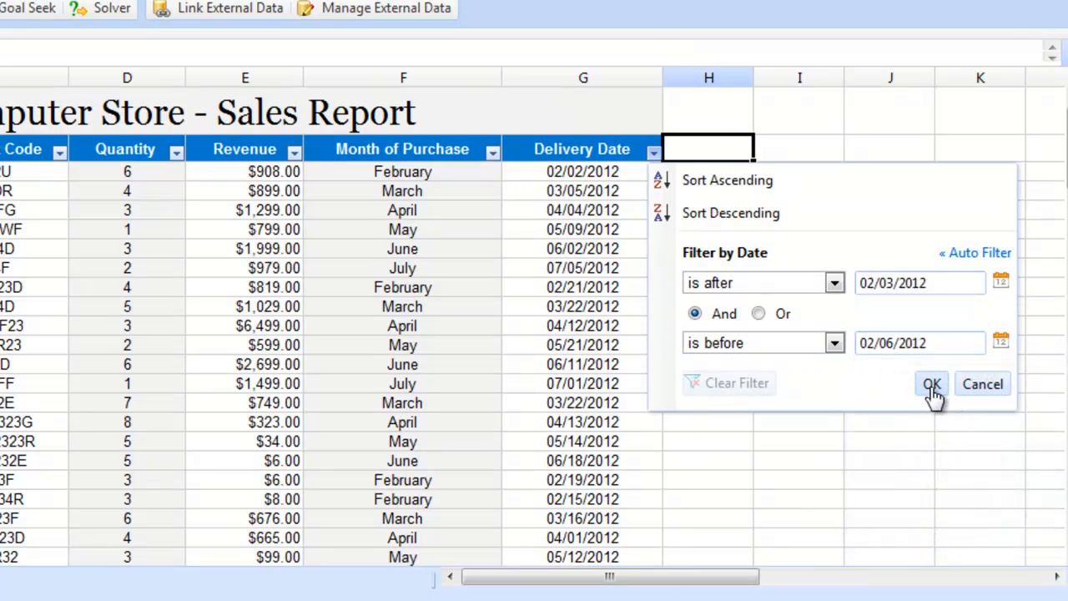
{"action": "left_click", "coordinate": [932, 384]}
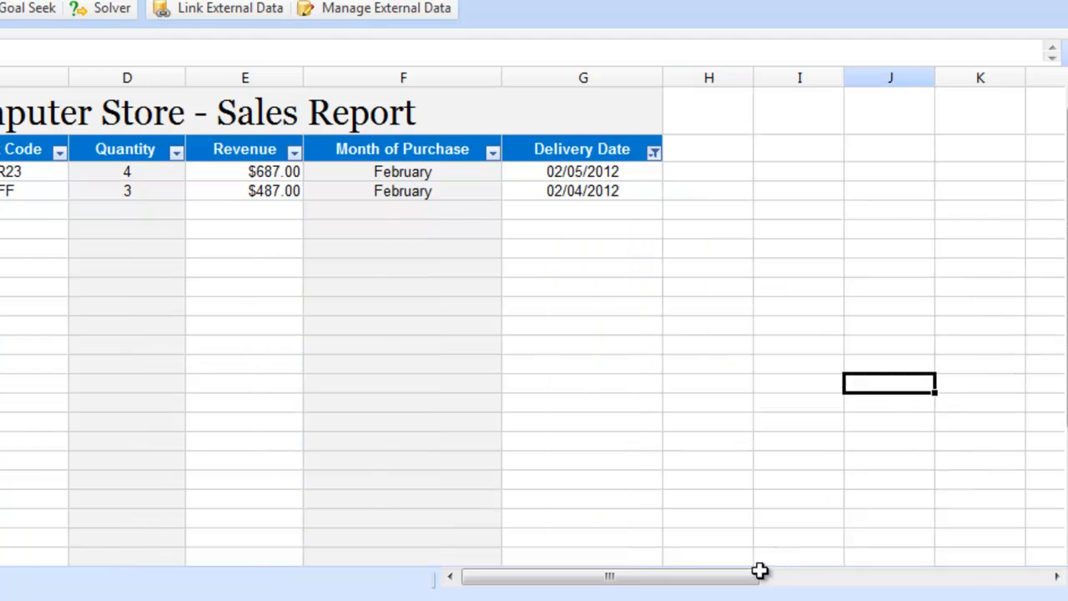